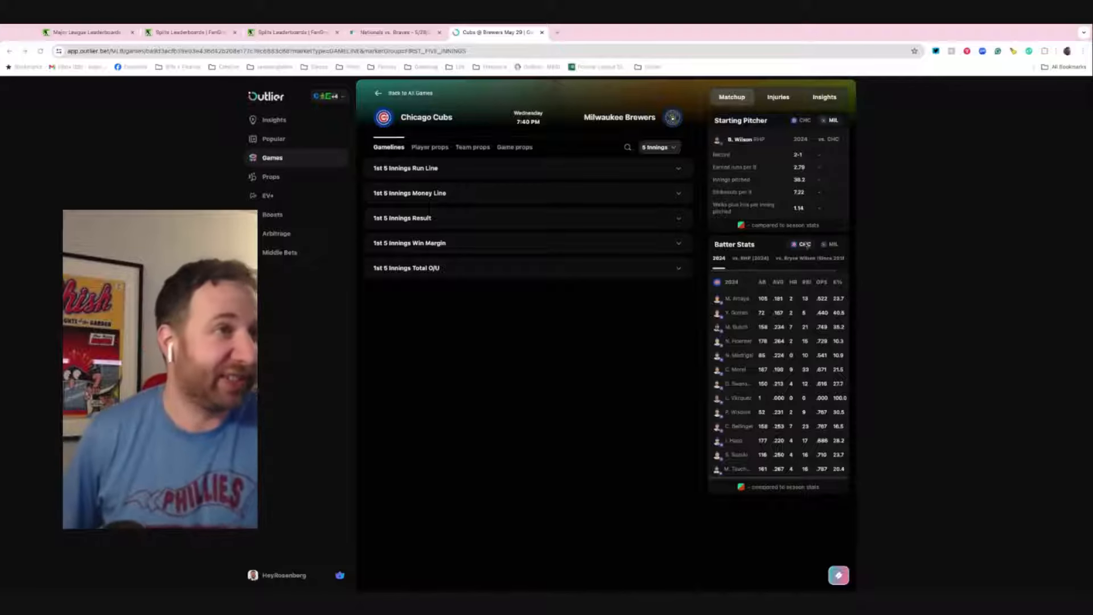
Show the Cubs batters' career stats versus Brewers starter Bryse Wilson
left_click(795, 259)
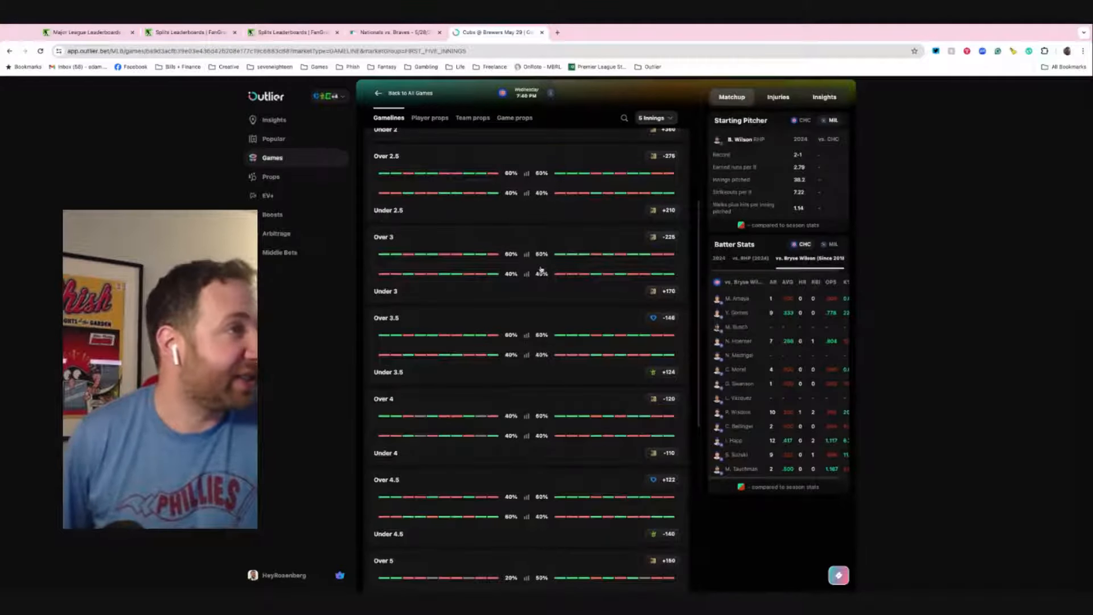
Scroll down through the first-five-innings O/U lines toward the Under 4 market
scroll("down", 3)
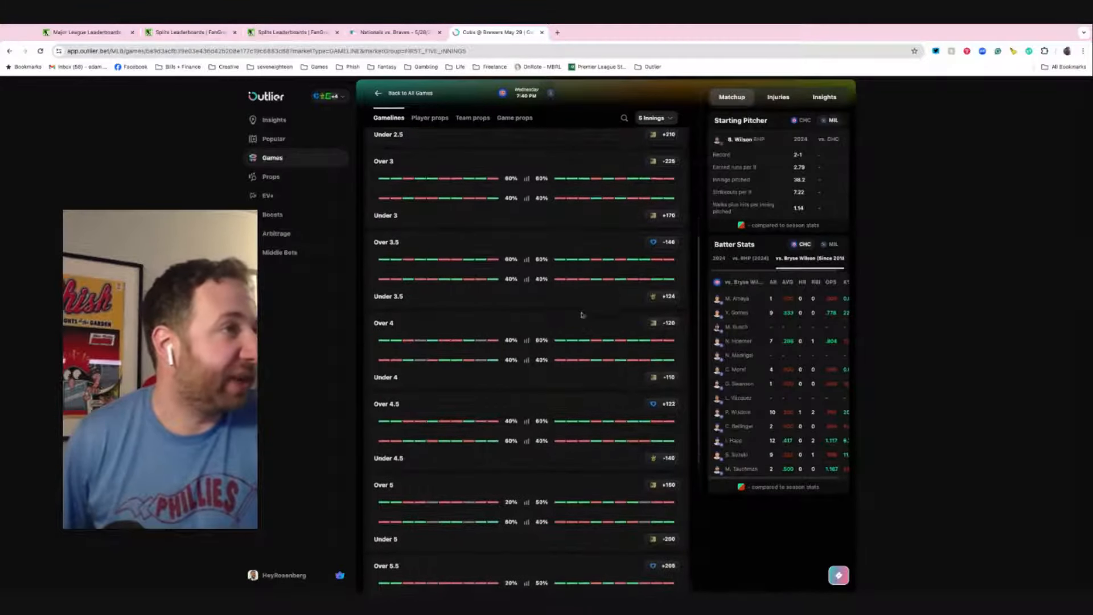
scroll("down", 3)
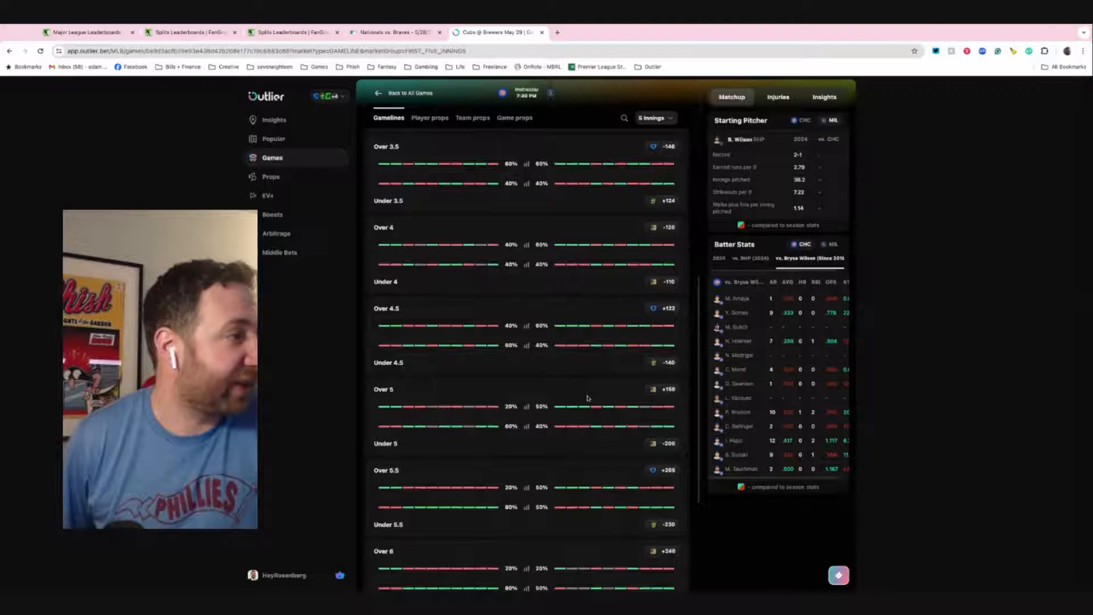
scroll("down", 3)
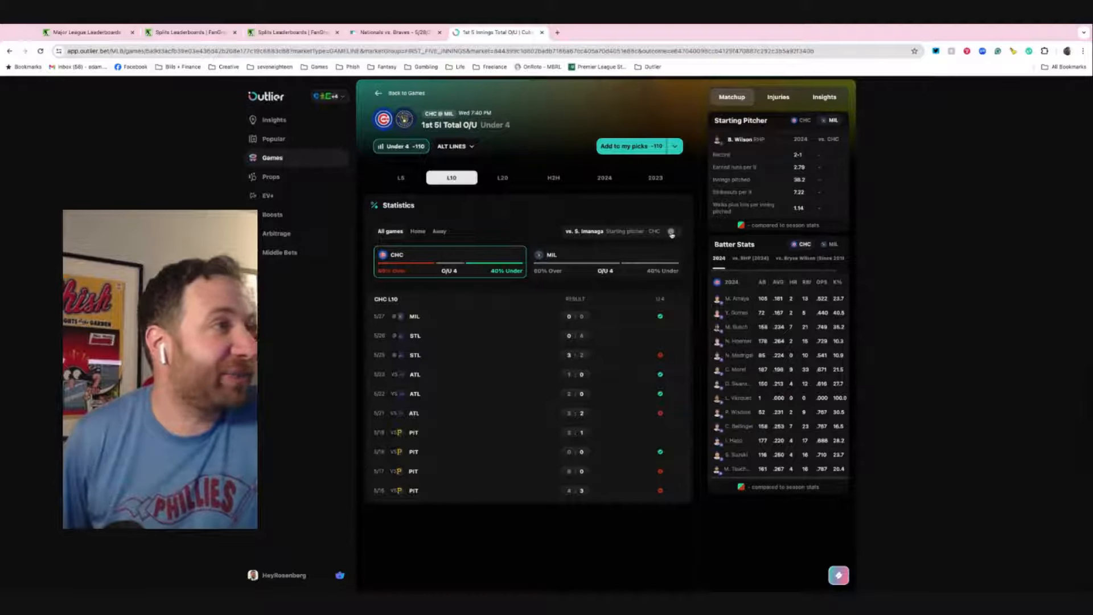
Show the Brewers' last-10 first-five results against Under 4, limited to Bryse Wilson starts
left_click(672, 231)
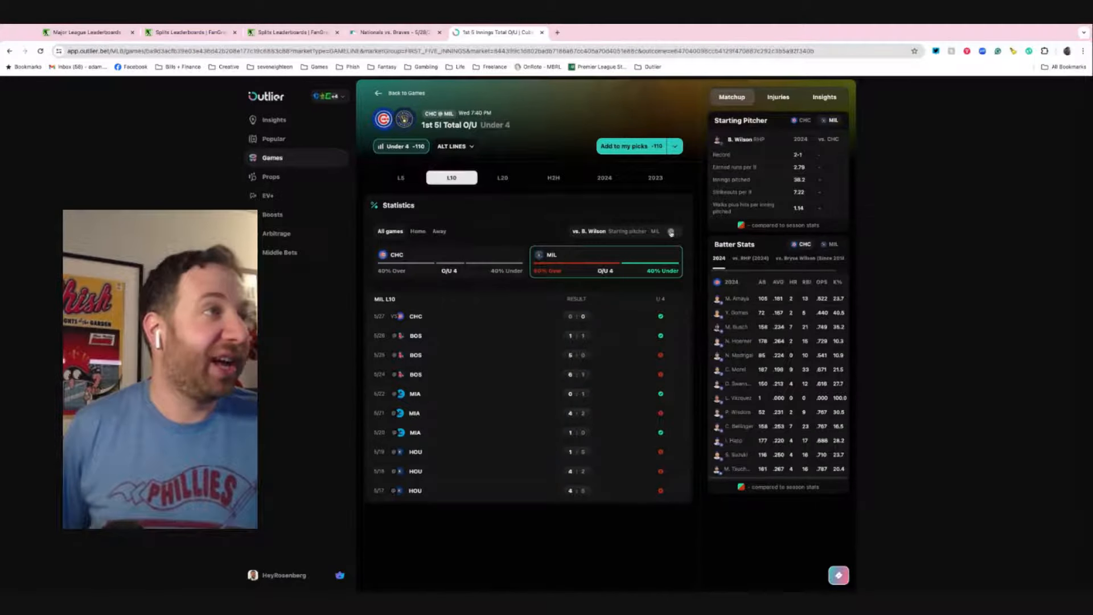
left_click(672, 231)
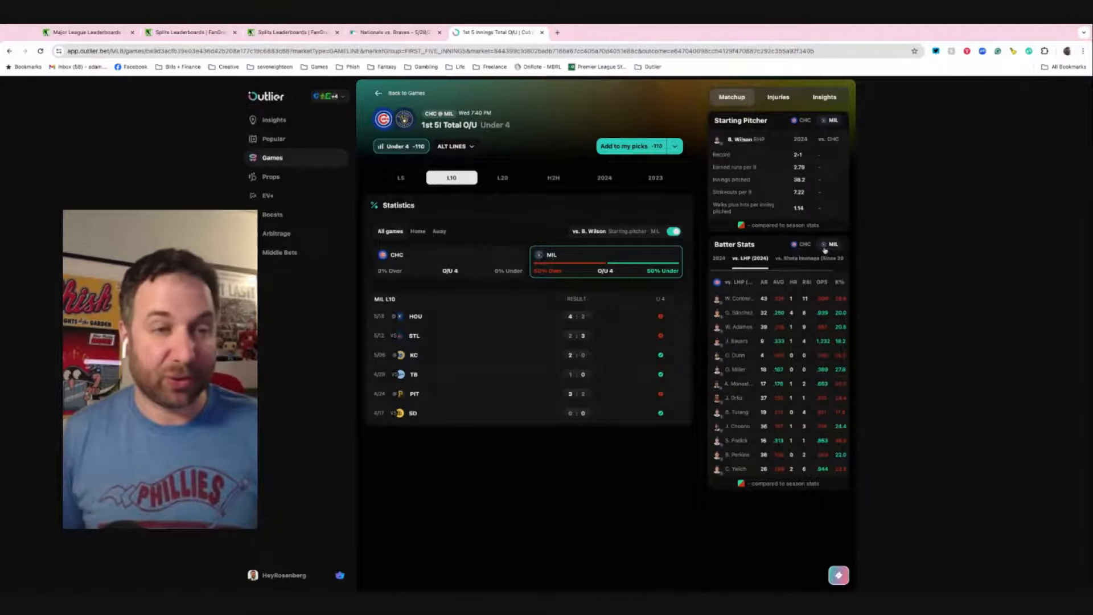
Switch Batter Stats back to CHC and narrow the Brewers' Wilson-start results to home games
left_click(803, 244)
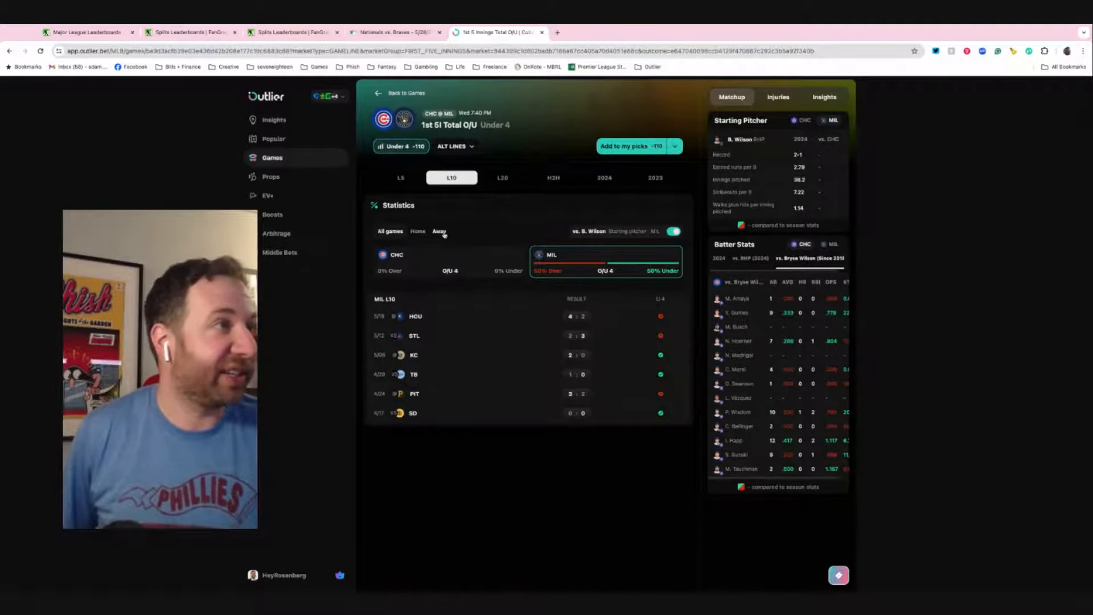
left_click(417, 231)
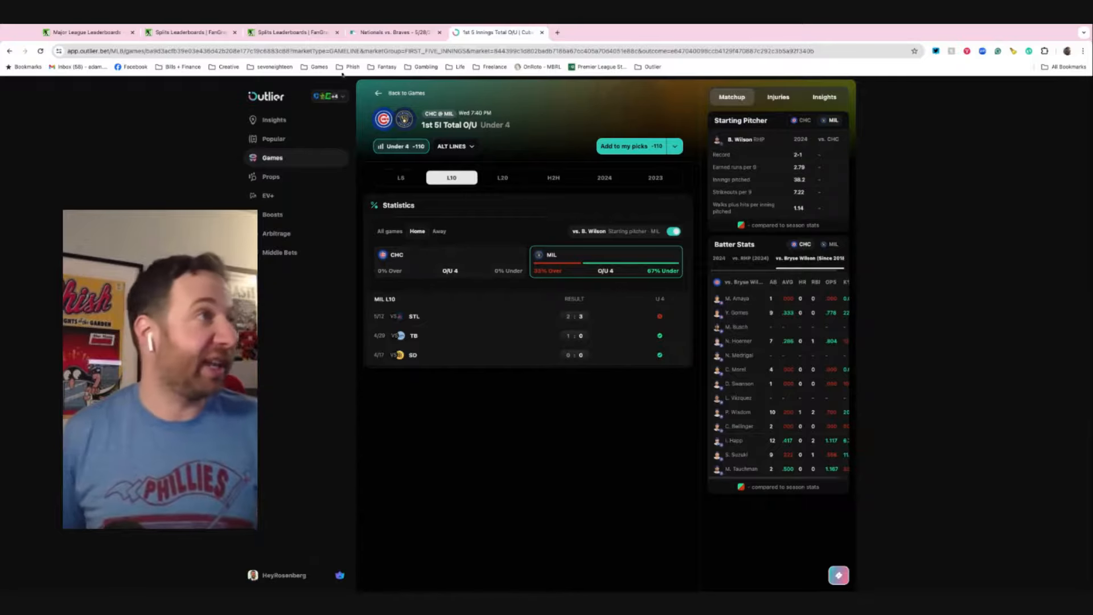
Pick the alternate first-five-innings total Under 3.5 at +124
left_click(454, 147)
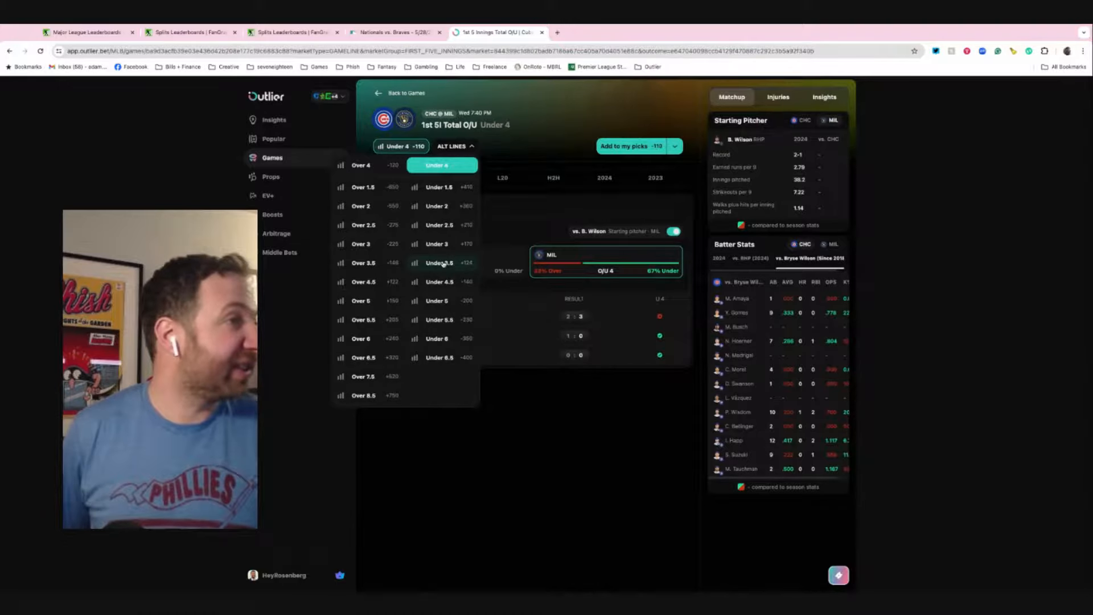
left_click(440, 263)
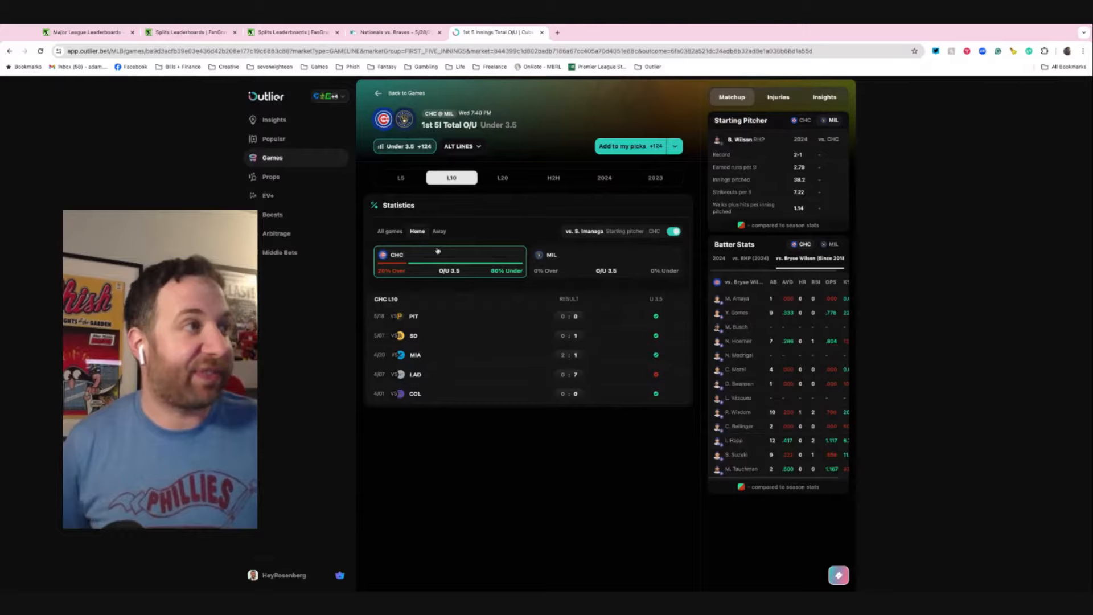
Check the Brewers' Under 3.5 results, then add Under 3.5 (+124) to my picks
left_click(439, 232)
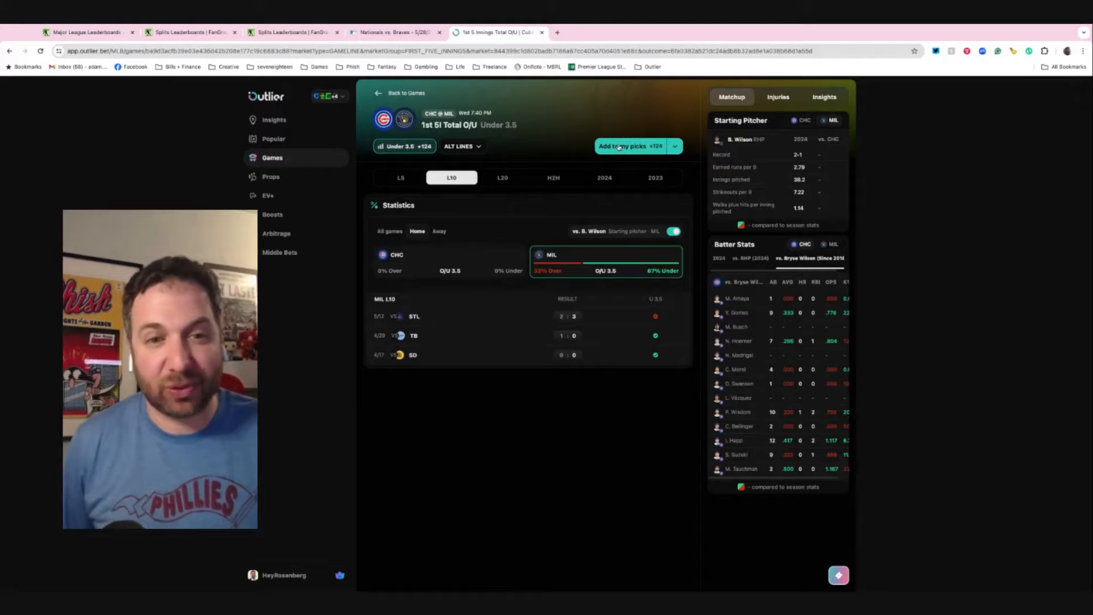
left_click(625, 145)
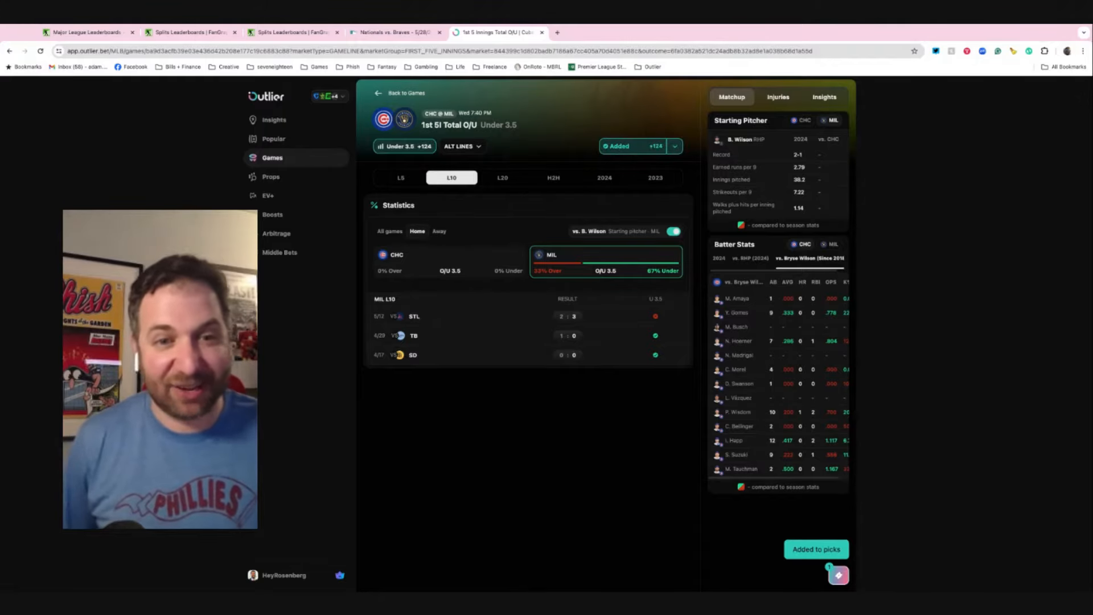